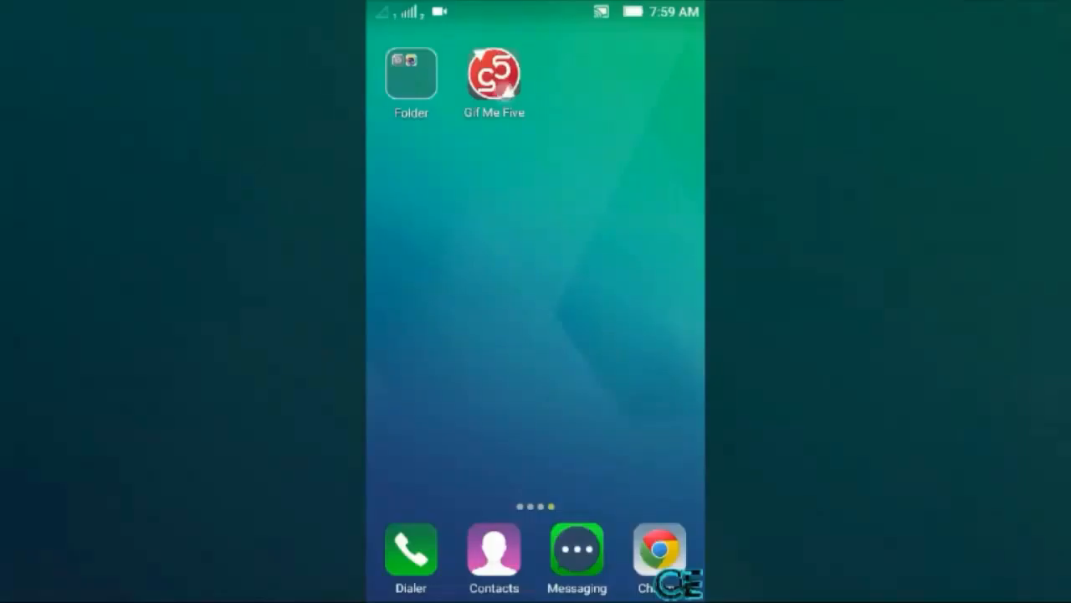
# Launch GIF Me Five from the home screen to reach its start menu
pyautogui.click(492, 74)
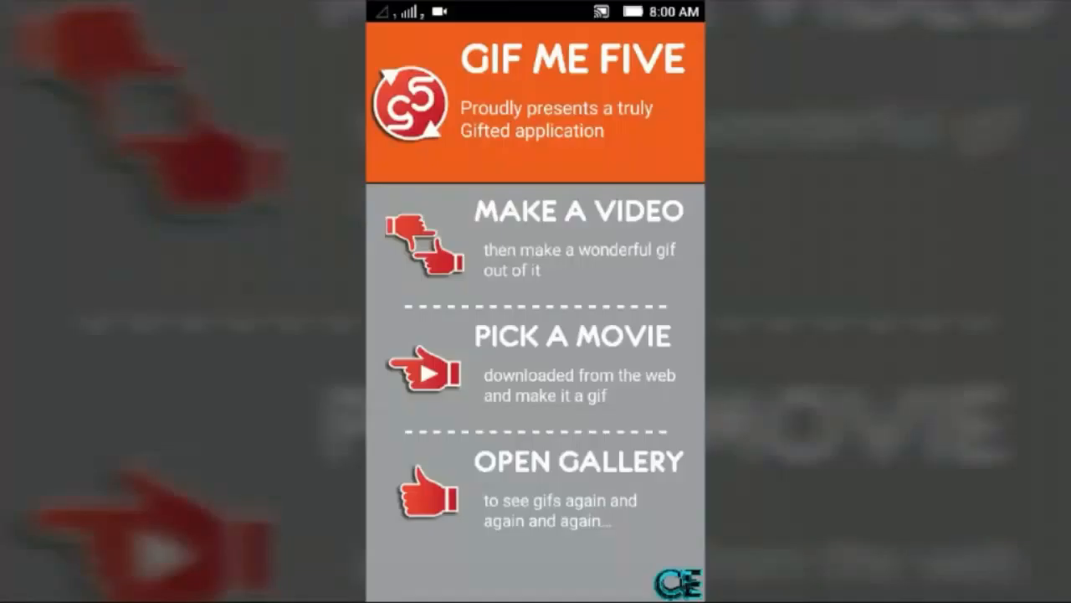
# Choose Pick a Movie and load an existing video into the GIF creation screen
pyautogui.click(594, 365)
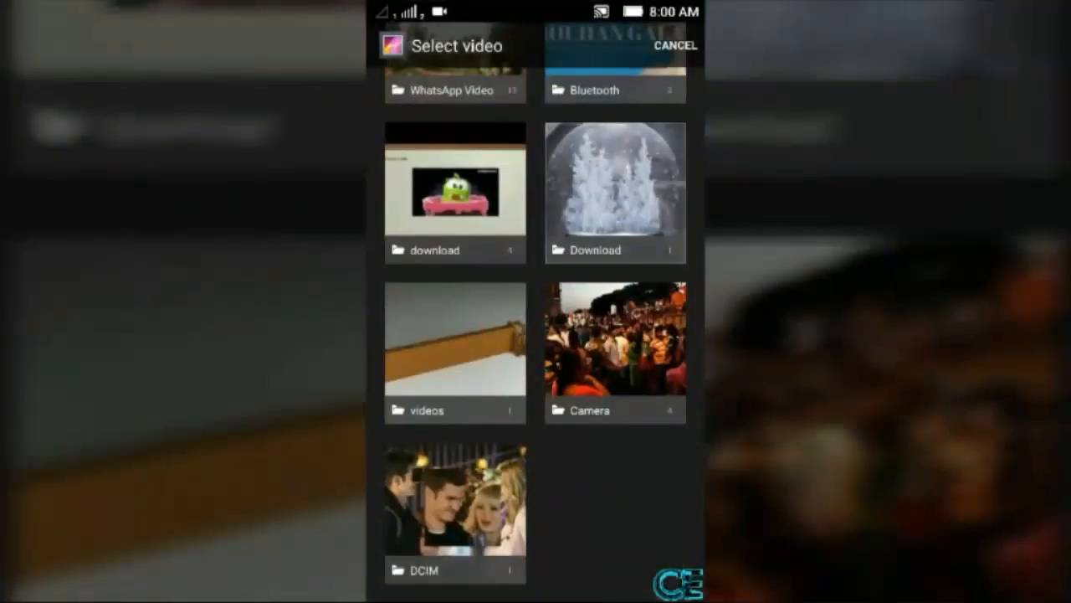
pyautogui.click(614, 193)
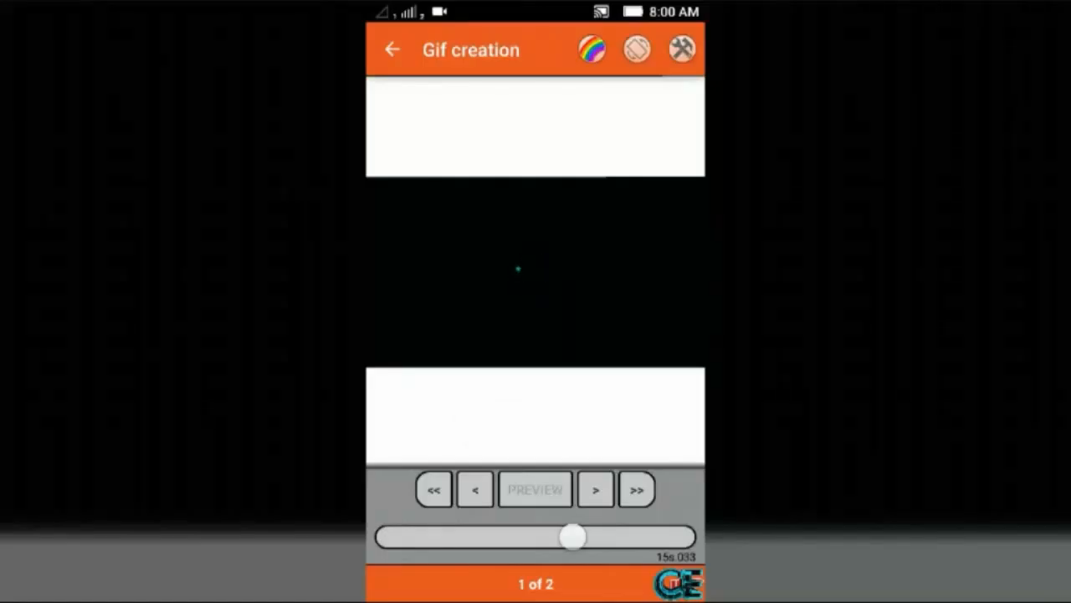
# Advance to step 2 and set the GIF scale slider to 35%, giving 448 × 252
pyautogui.click(535, 489)
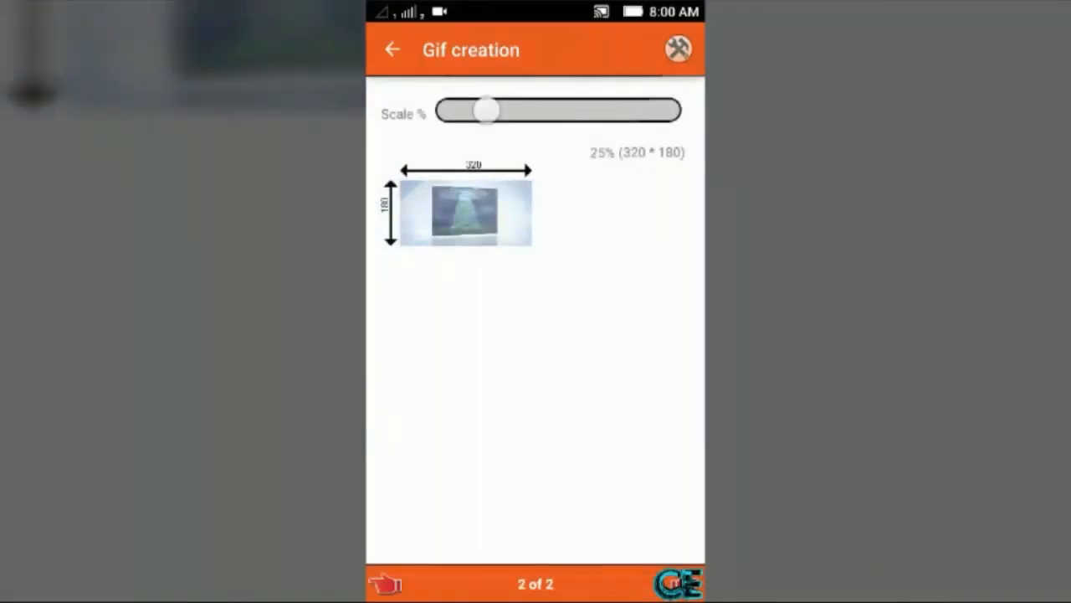
pyautogui.moveTo(488, 111); pyautogui.dragTo(496, 110)
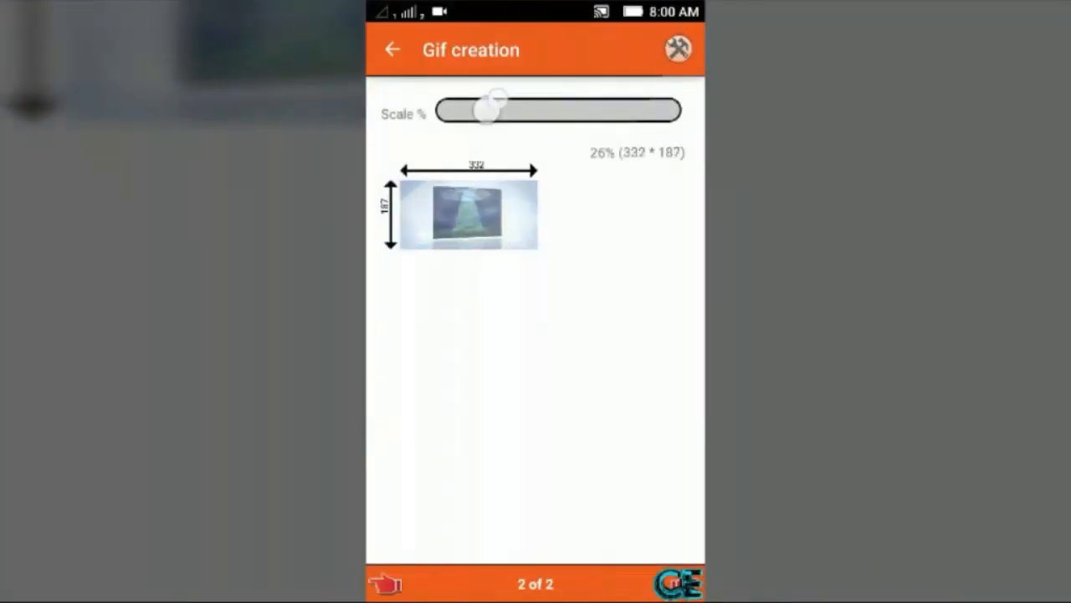
pyautogui.moveTo(493, 111); pyautogui.dragTo(565, 111)
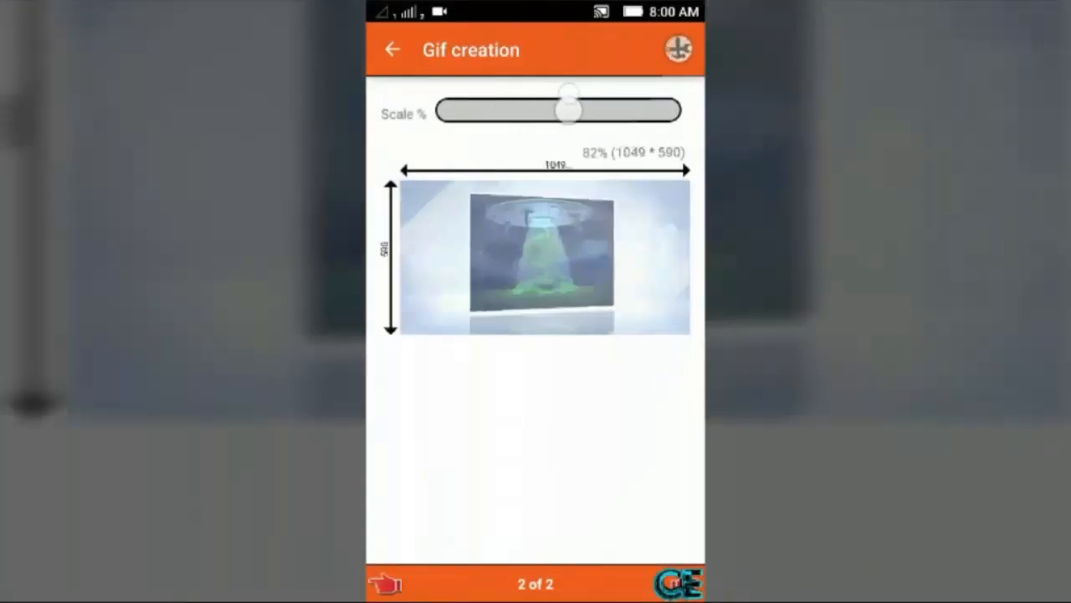
pyautogui.moveTo(565, 111); pyautogui.dragTo(500, 111)
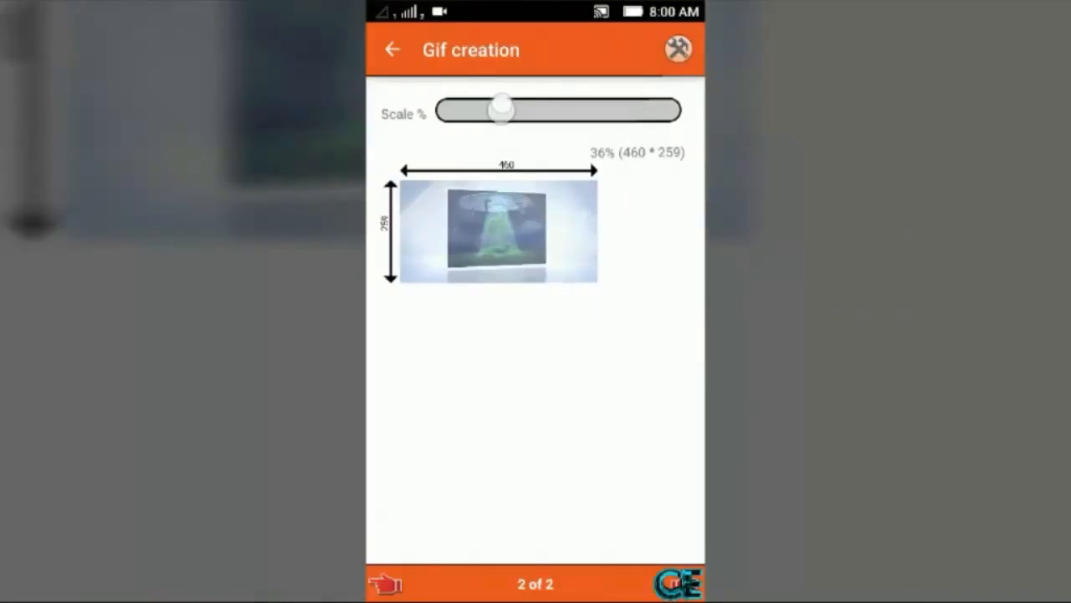
pyautogui.moveTo(502, 110); pyautogui.dragTo(499, 110)
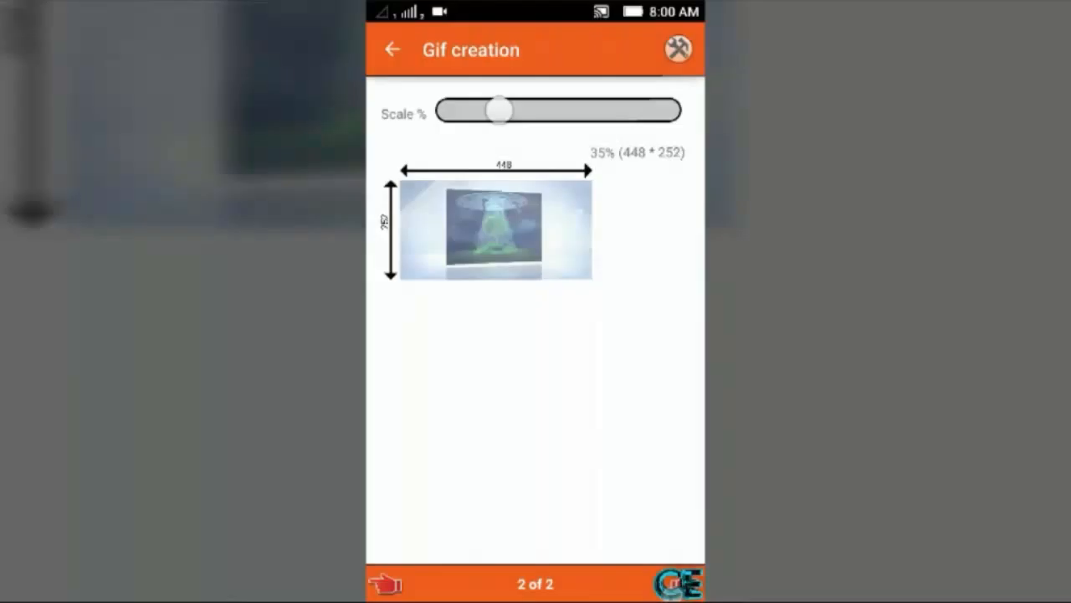
# Save the GIF, typing a 'Daily Gift'-style name in the naming dialog and confirming it
pyautogui.click(385, 582)
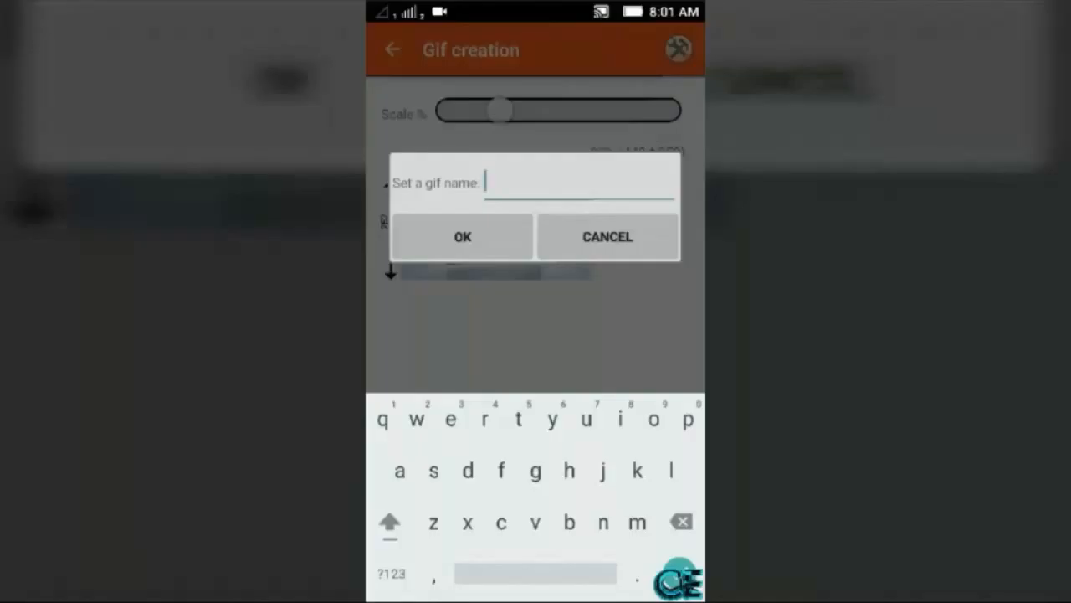
pyautogui.write('dai')
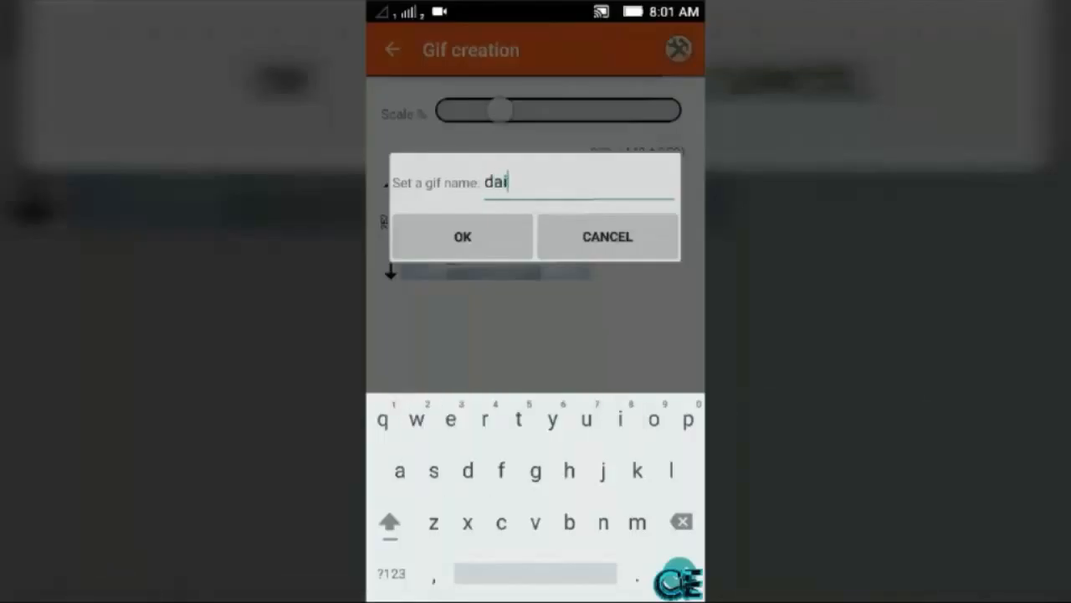
pyautogui.write('lysoft')
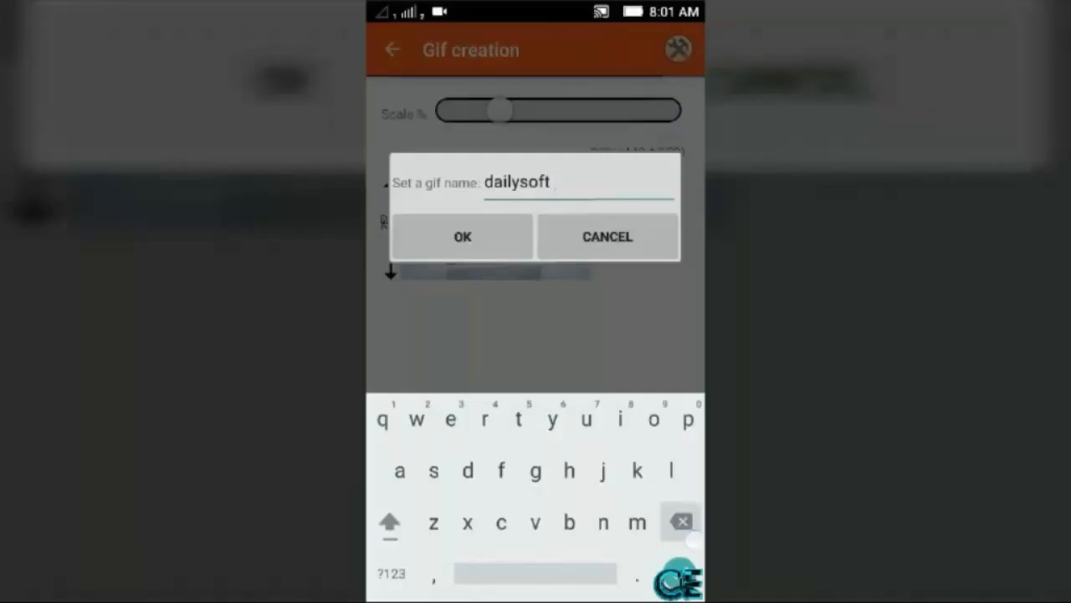
pyautogui.click(679, 522)
pyautogui.write('Chouhan')
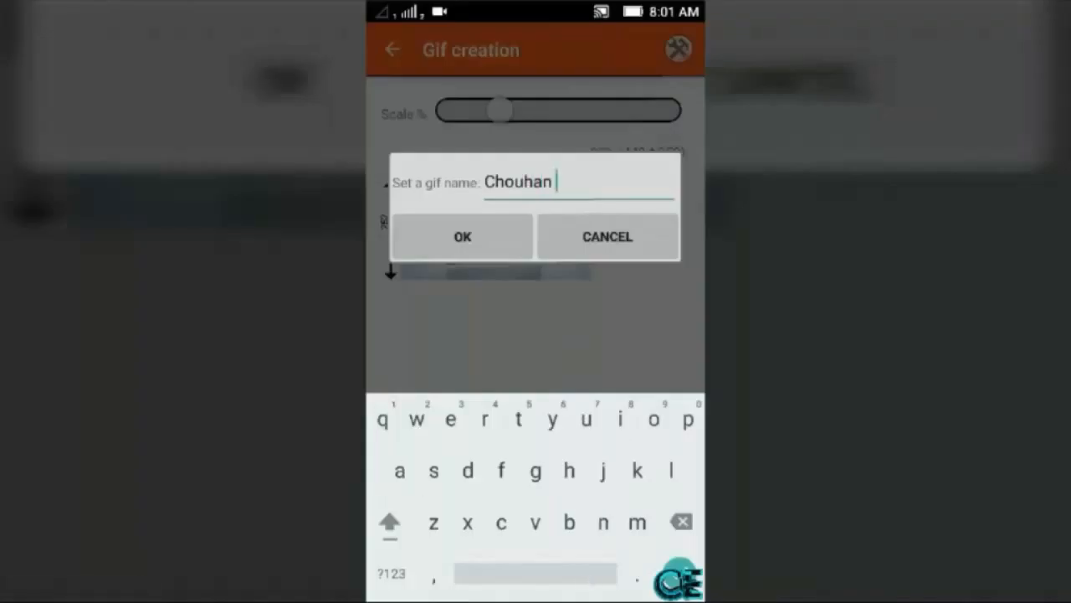
pyautogui.write('Dailyso')
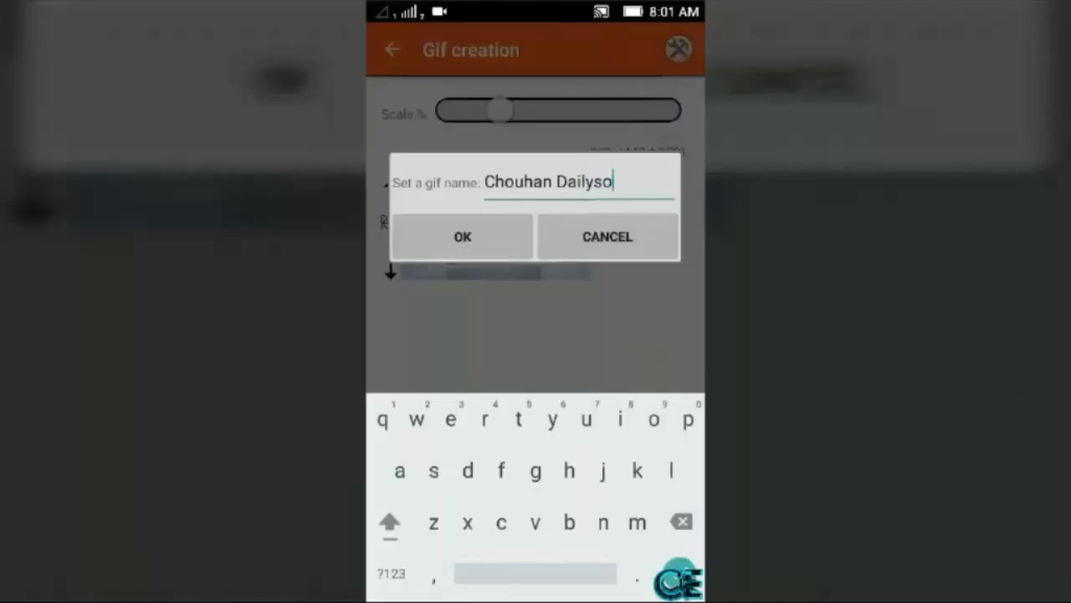
pyautogui.write('ft')
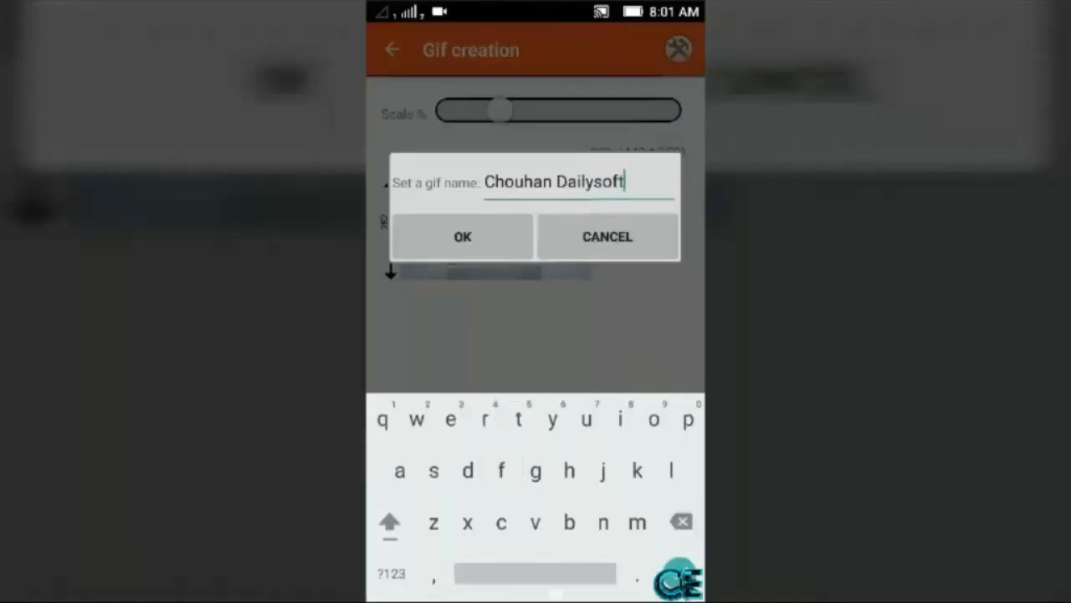
pyautogui.write('Gi')
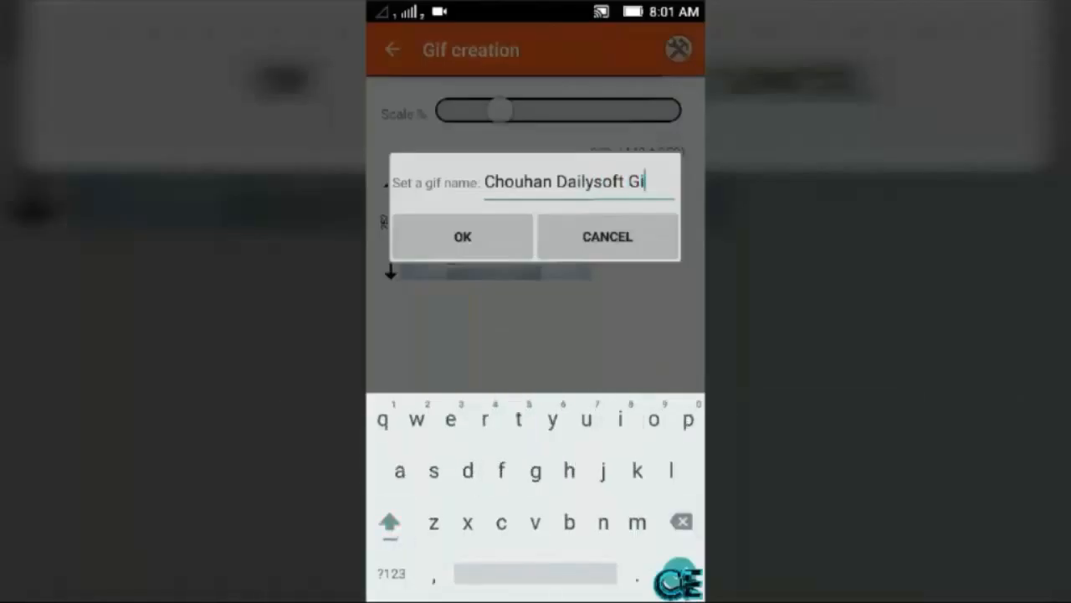
pyautogui.click(462, 236)
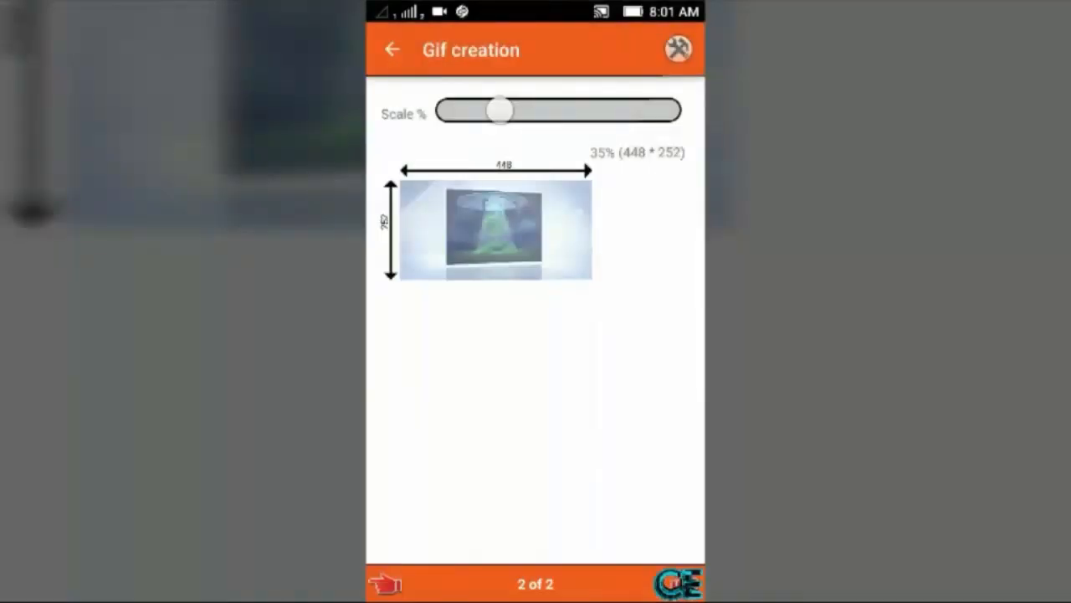